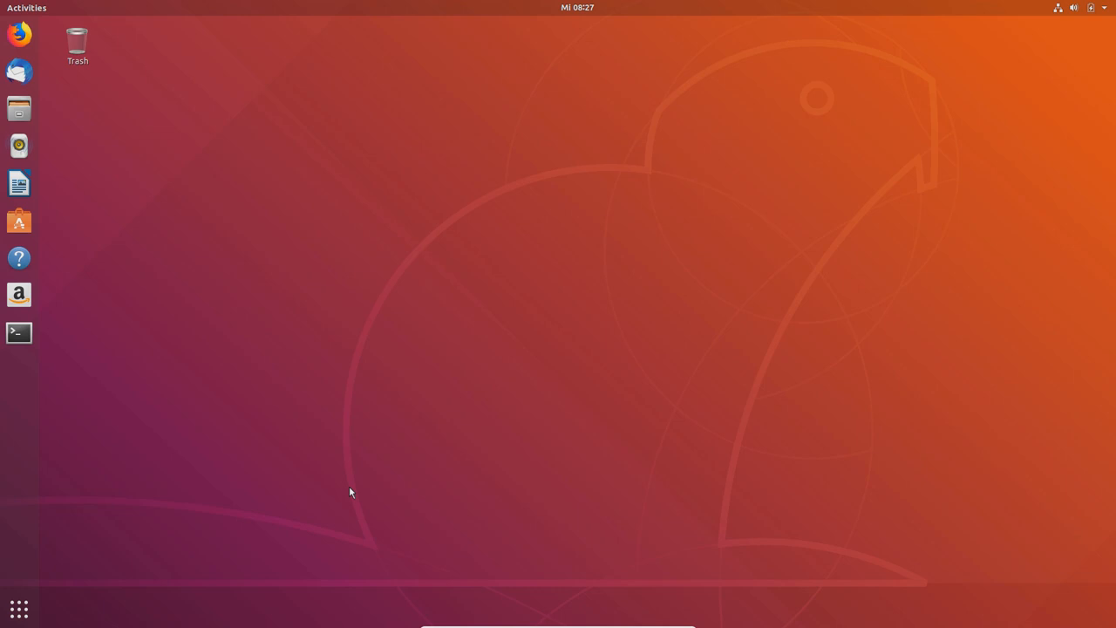
{"action": "mouse_move", "coordinate": [52, 358]}
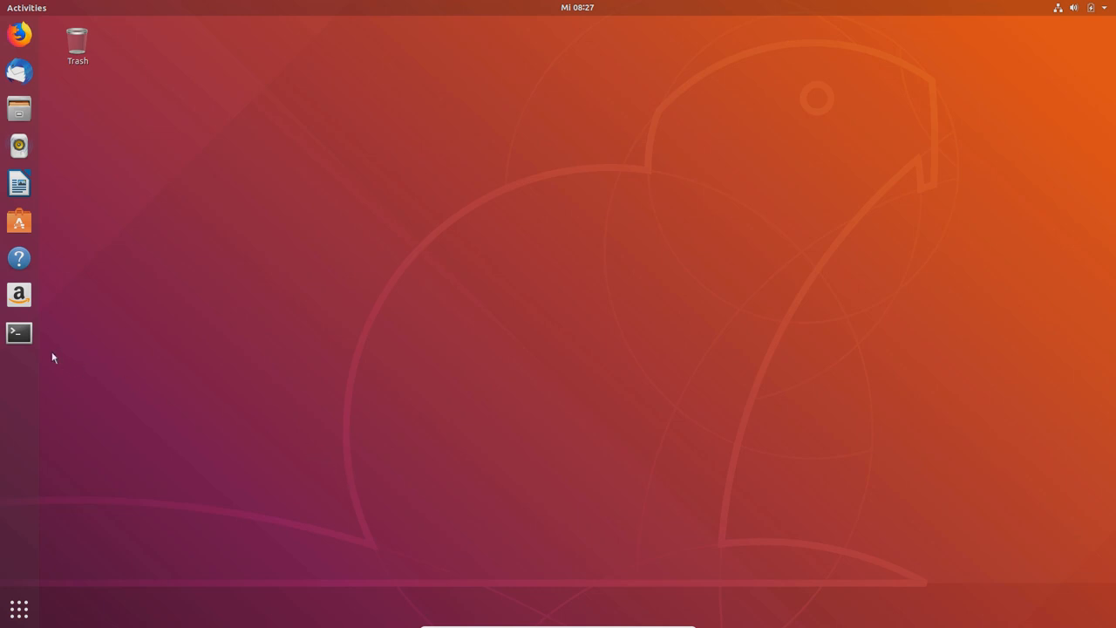
{"action": "mouse_move", "coordinate": [19, 333]}
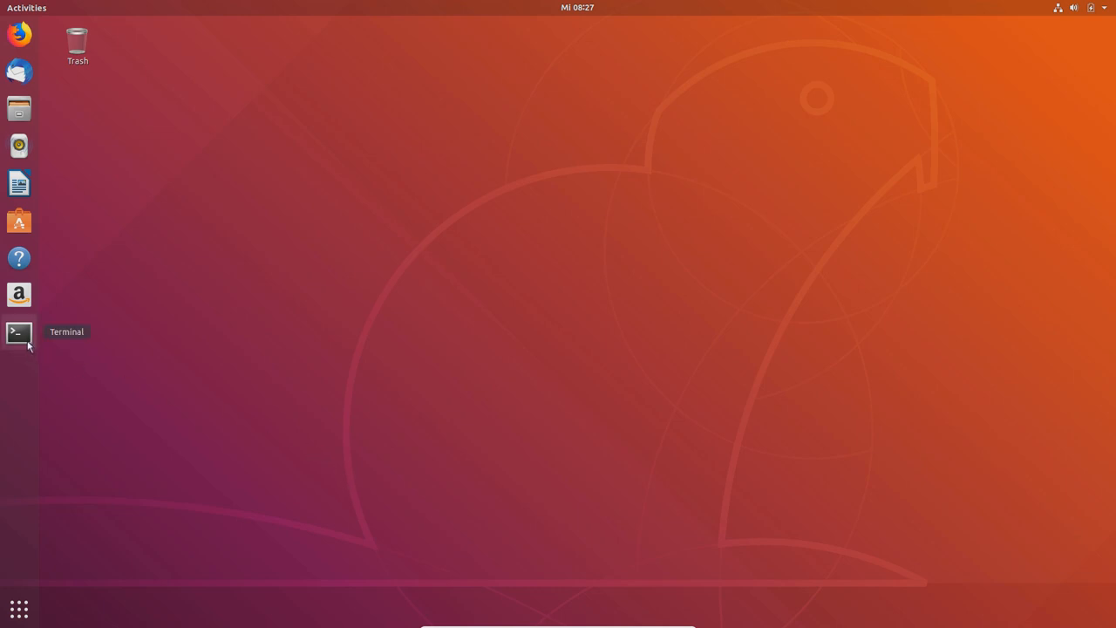
- Launch a terminal window from the dock and maximize it
{"action": "left_click", "coordinate": [18, 333]}
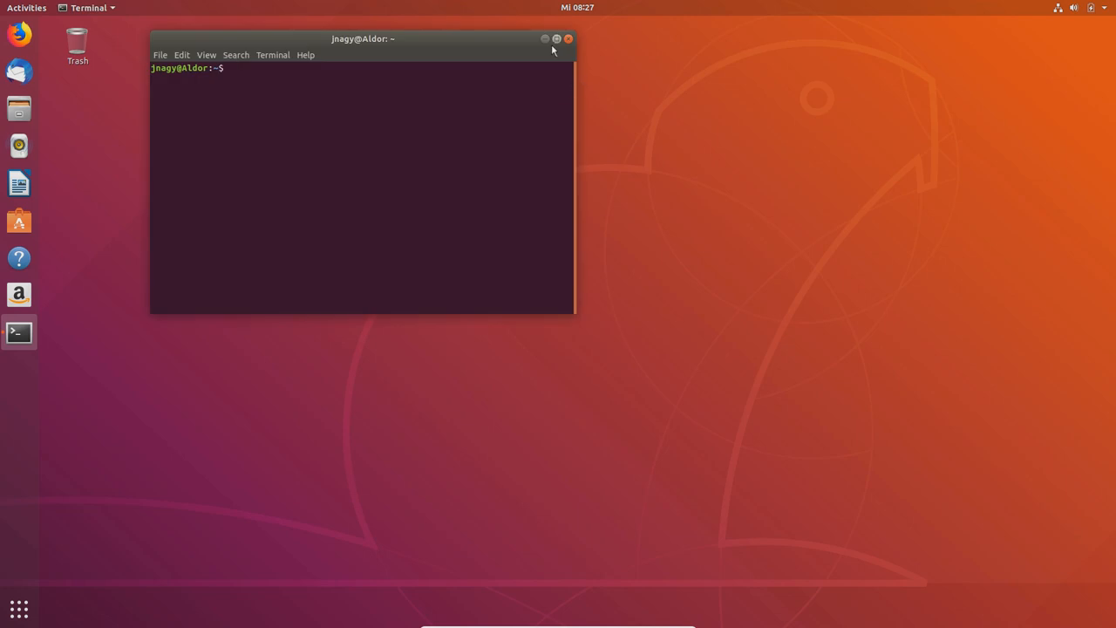
{"action": "left_click", "coordinate": [557, 39]}
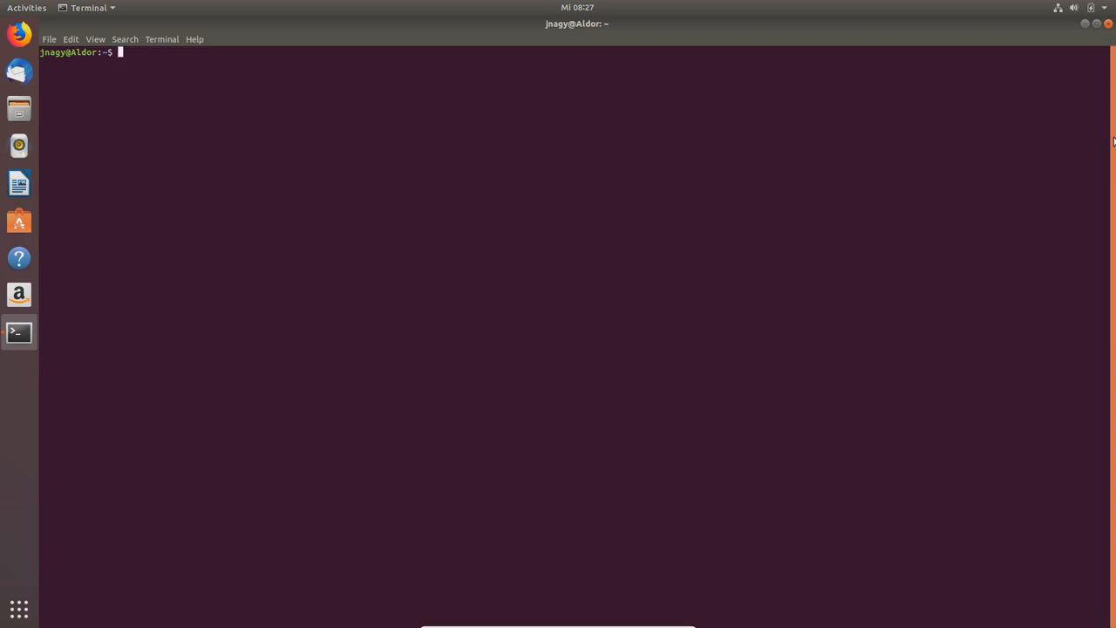
- Run passwd, entering the current password and the new password twice
{"action": "type", "text": "passwd"}
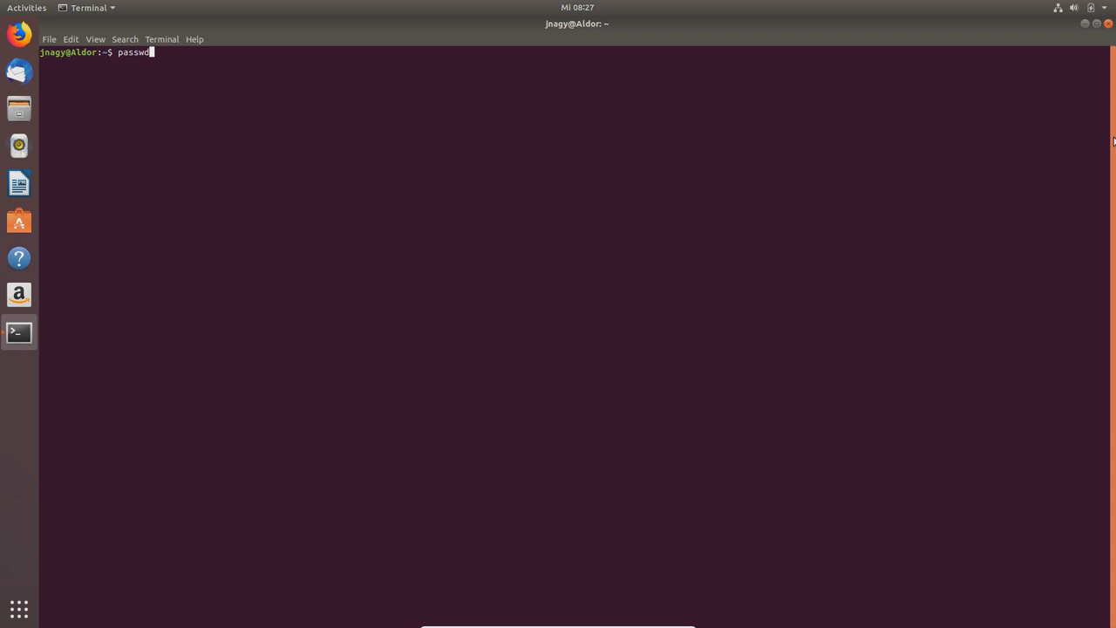
{"action": "key", "text": "Return"}
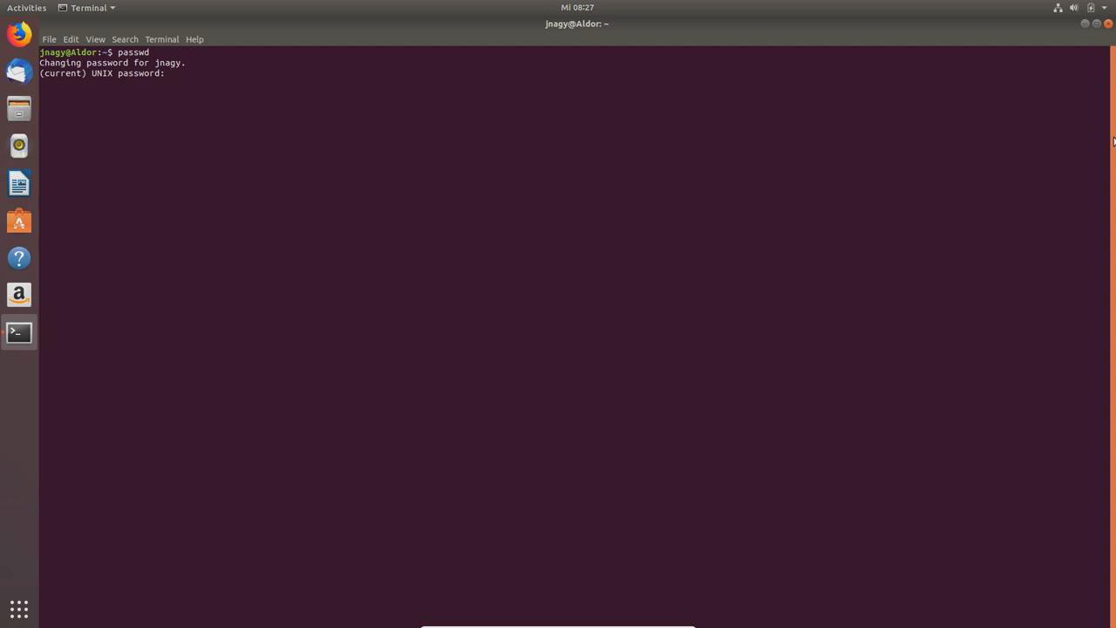
{"action": "key", "text": "Return"}
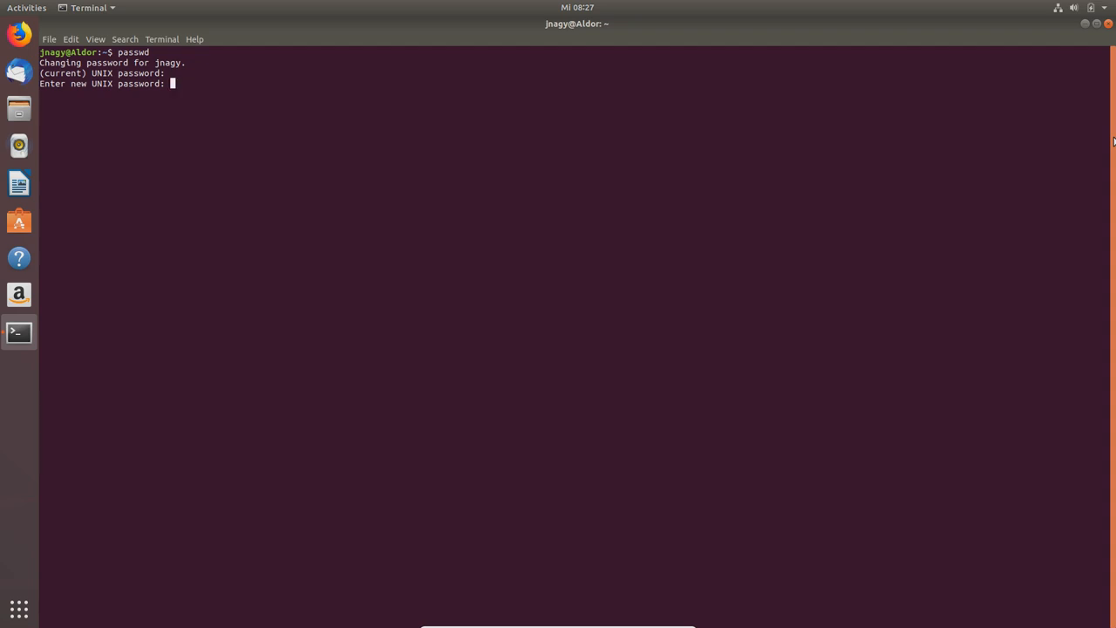
{"action": "key", "text": "Return"}
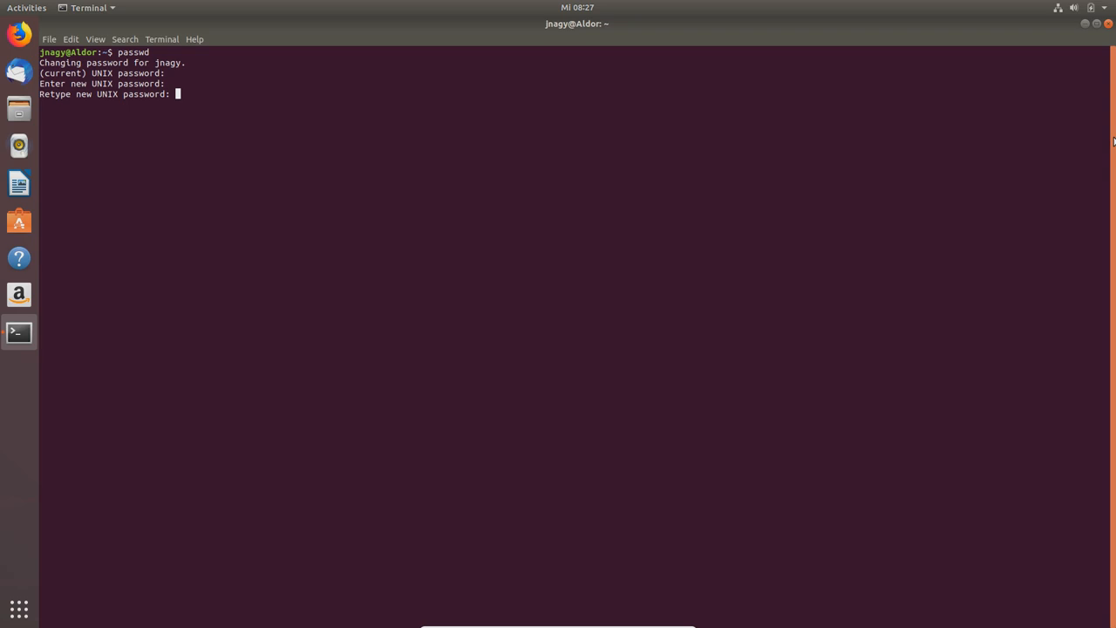
{"action": "key", "text": "Return"}
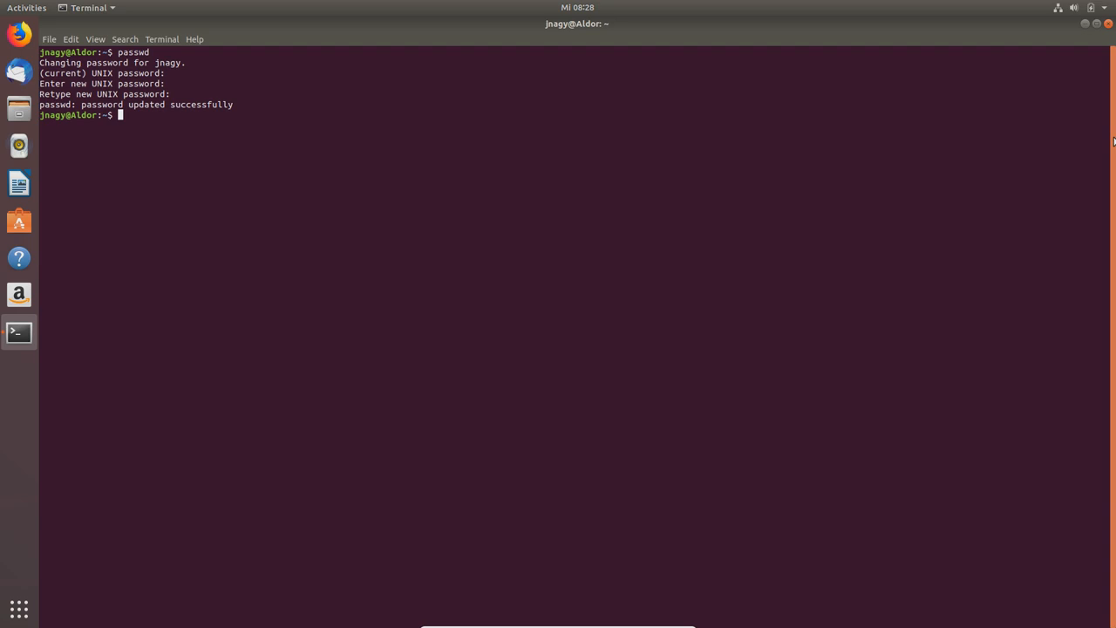
- Run 'adduser testuser' without sudo, getting the root-only refusal
{"action": "type", "text": "a"}
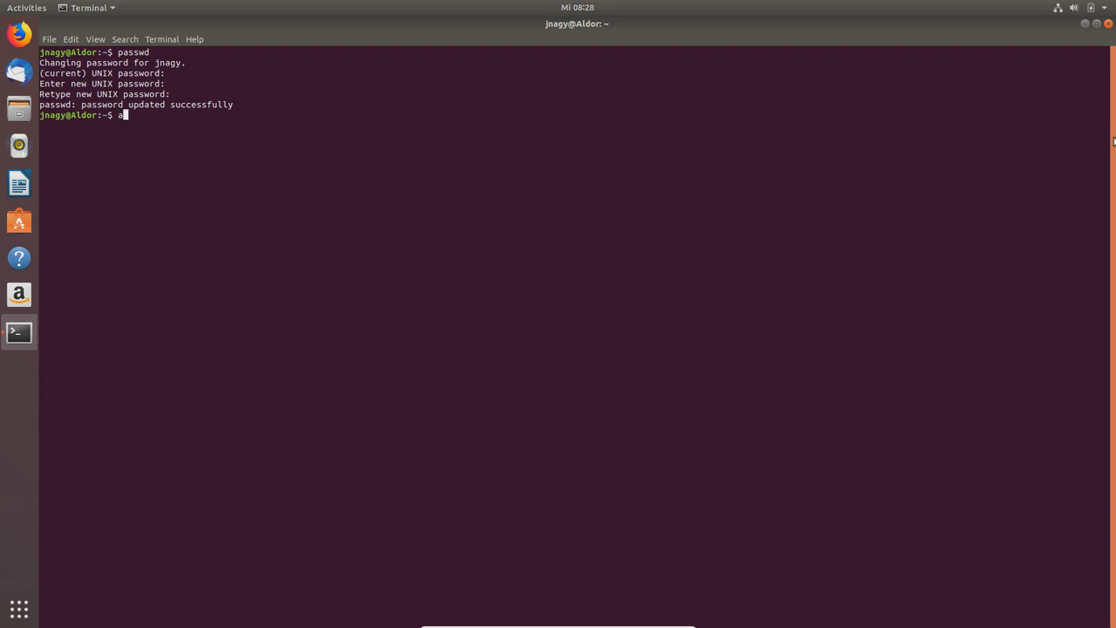
{"action": "type", "text": "dduser t"}
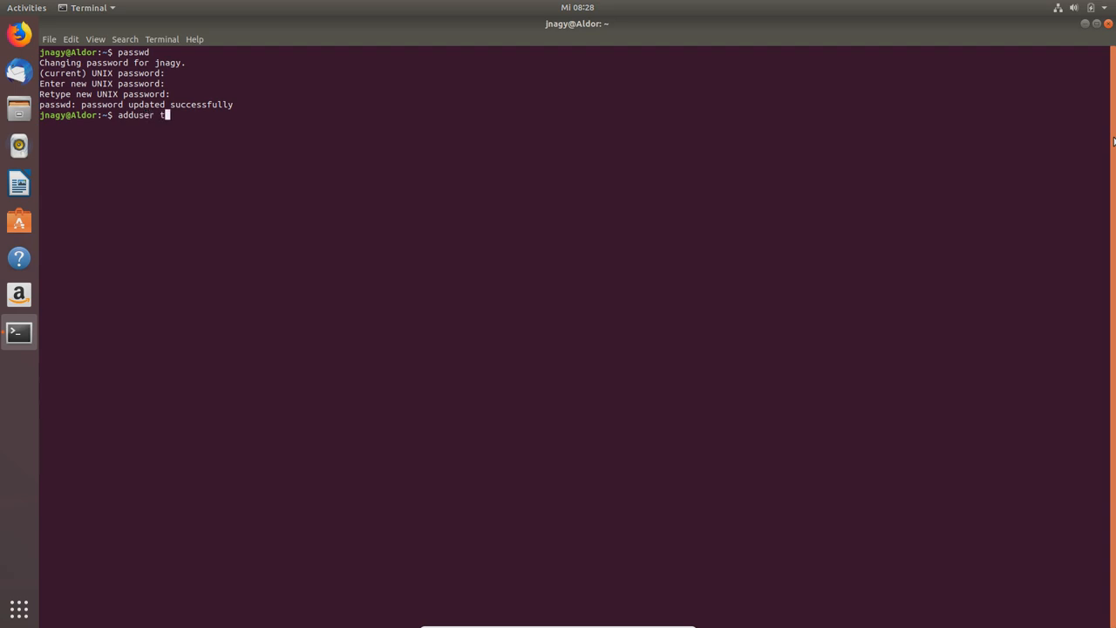
{"action": "type", "text": "et"}
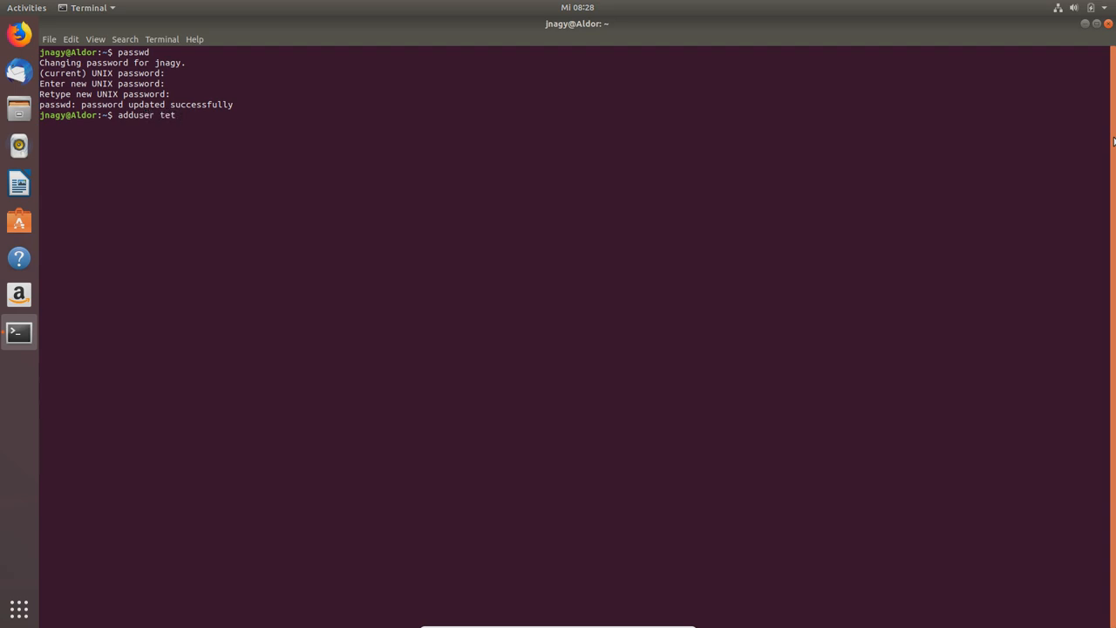
{"action": "type", "text": "s"}
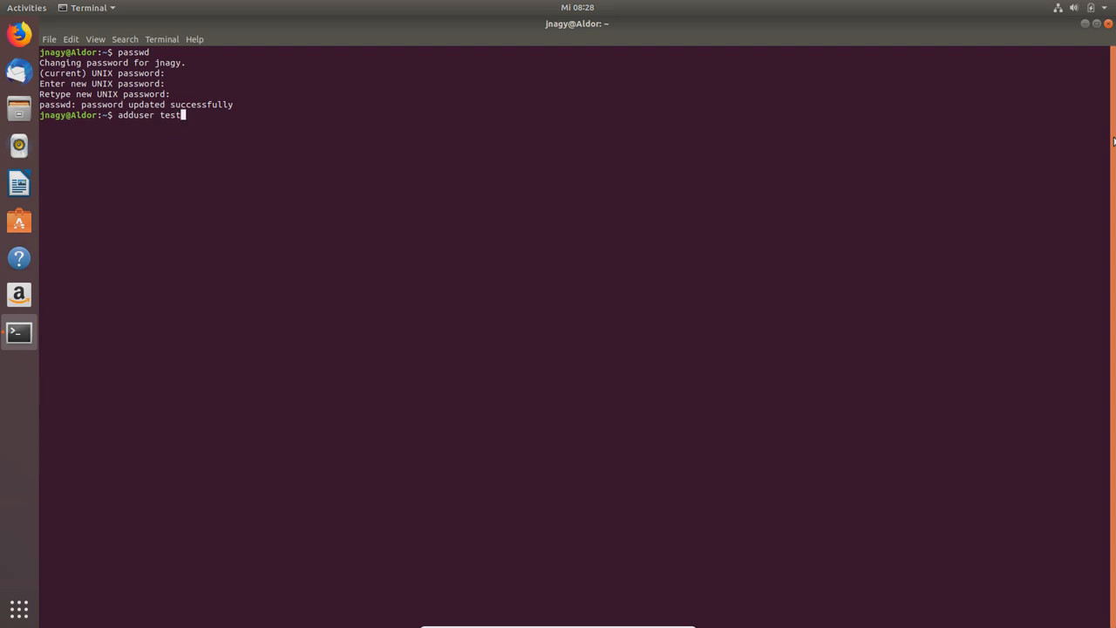
{"action": "type", "text": "user"}
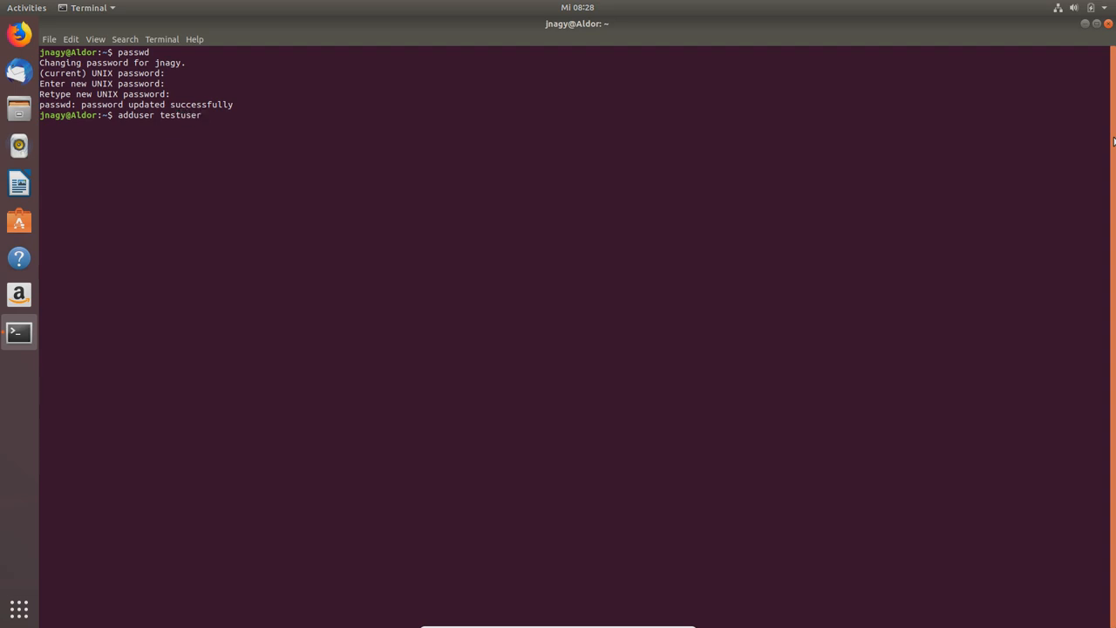
{"action": "key", "text": "Return"}
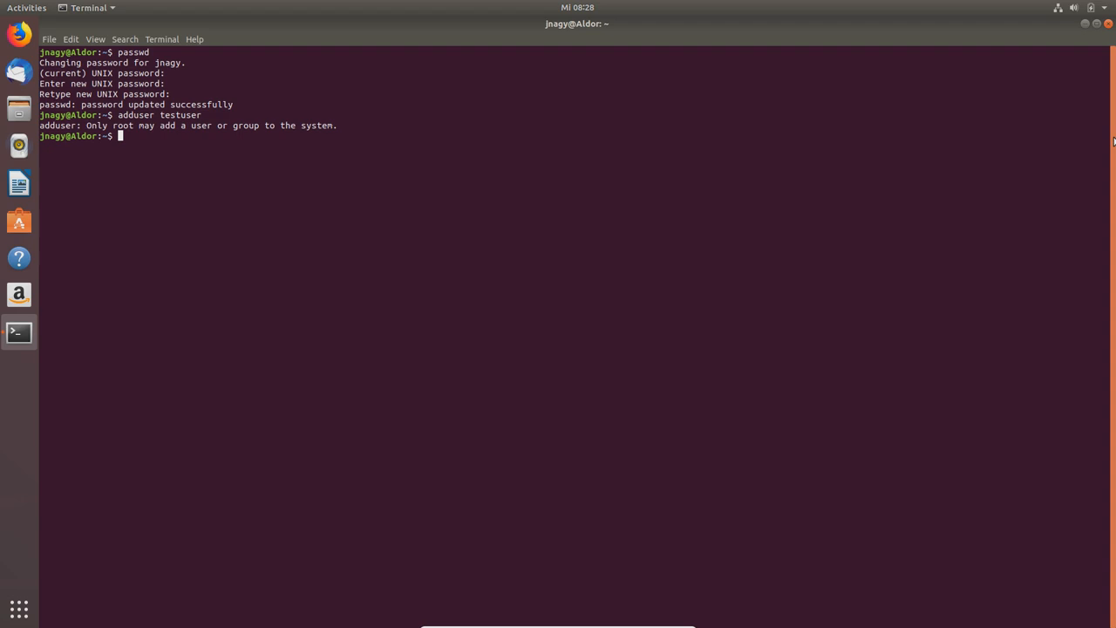
- Run 'sudo adduser testuser', give the sudo password, and enter testuser's new password
{"action": "type", "text": "adduser testuser"}
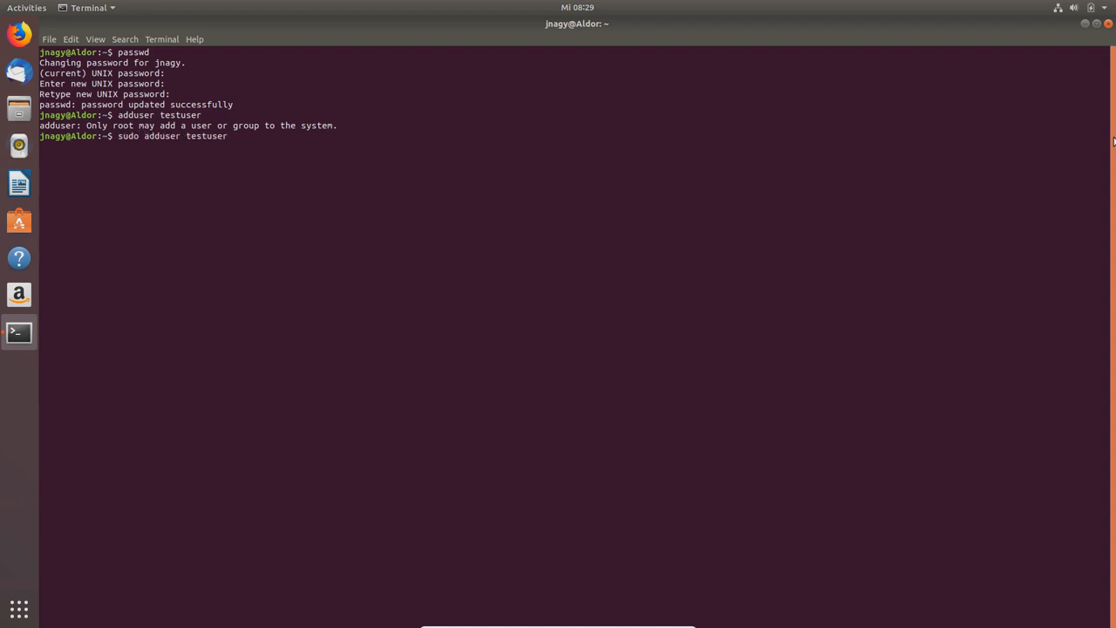
{"action": "key", "text": "Return"}
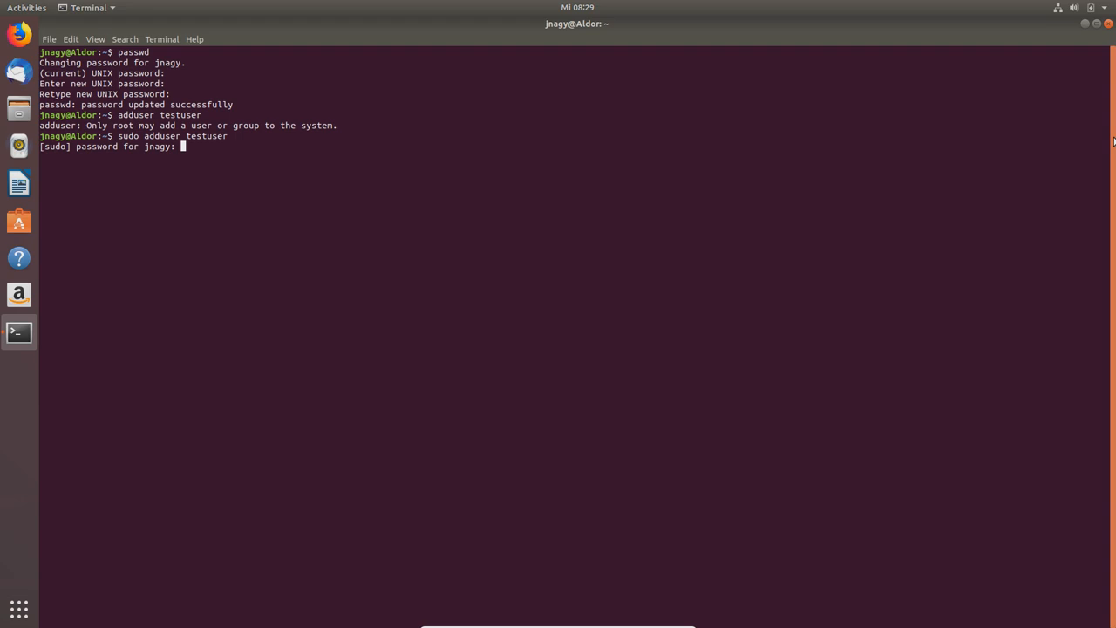
{"action": "key", "text": "Return"}
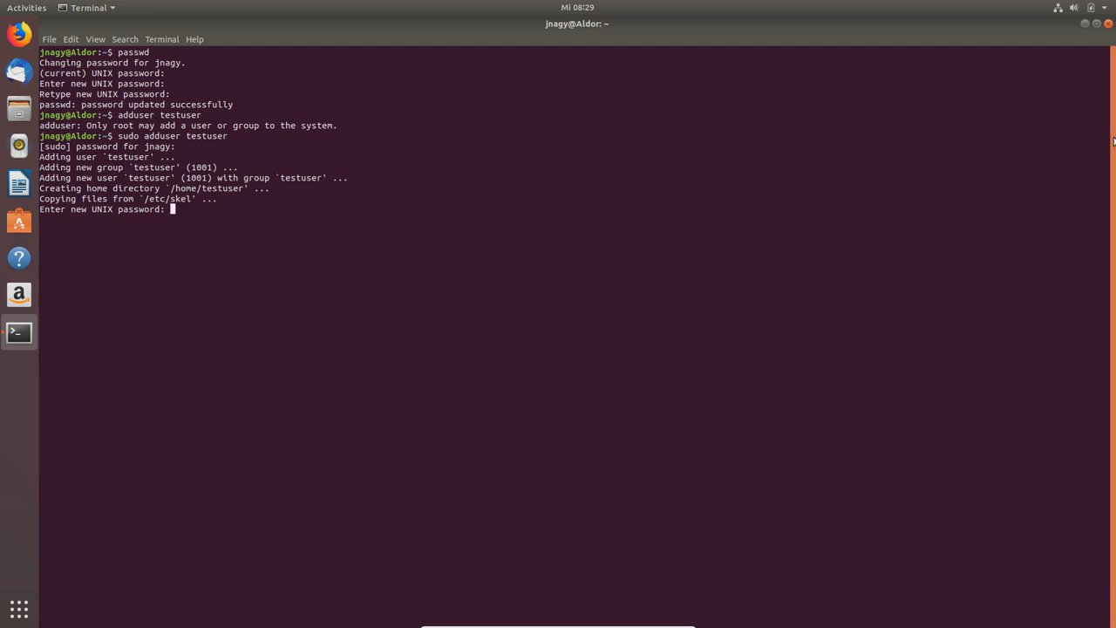
{"action": "key", "text": "Return"}
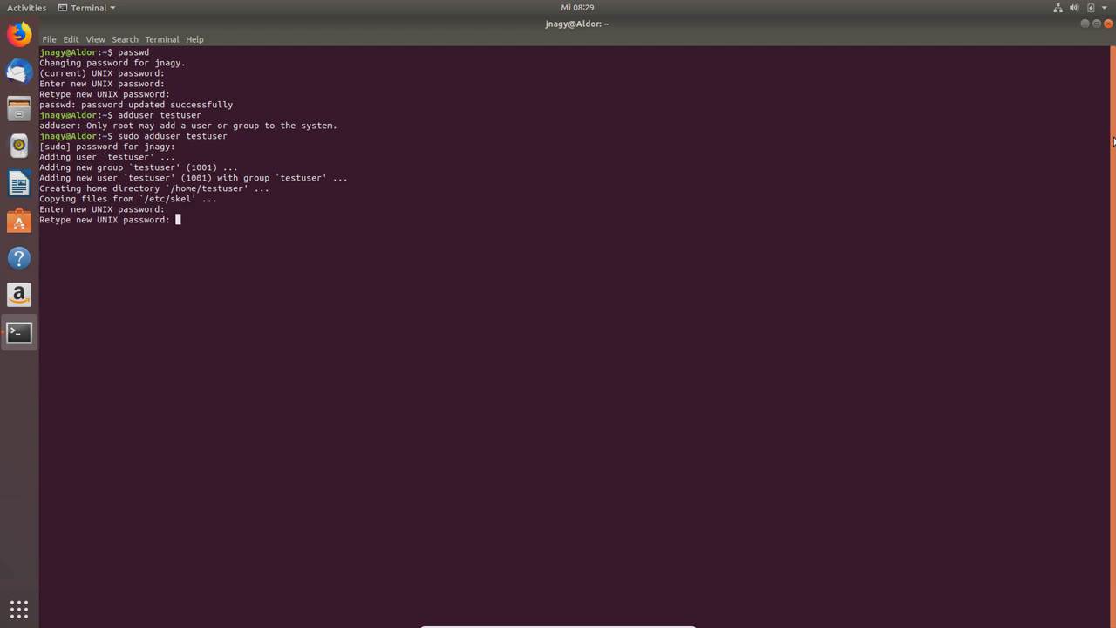
- Retype testuser's password, leave all user details blank, and confirm with Y
{"action": "key", "text": "Return"}
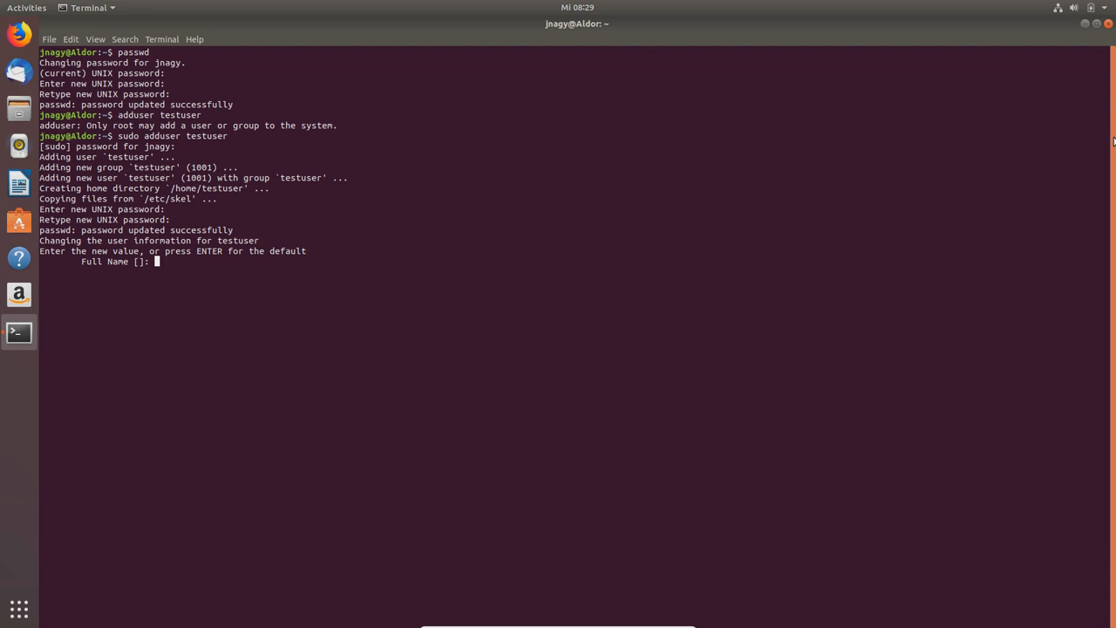
{"action": "key", "text": "Return"}
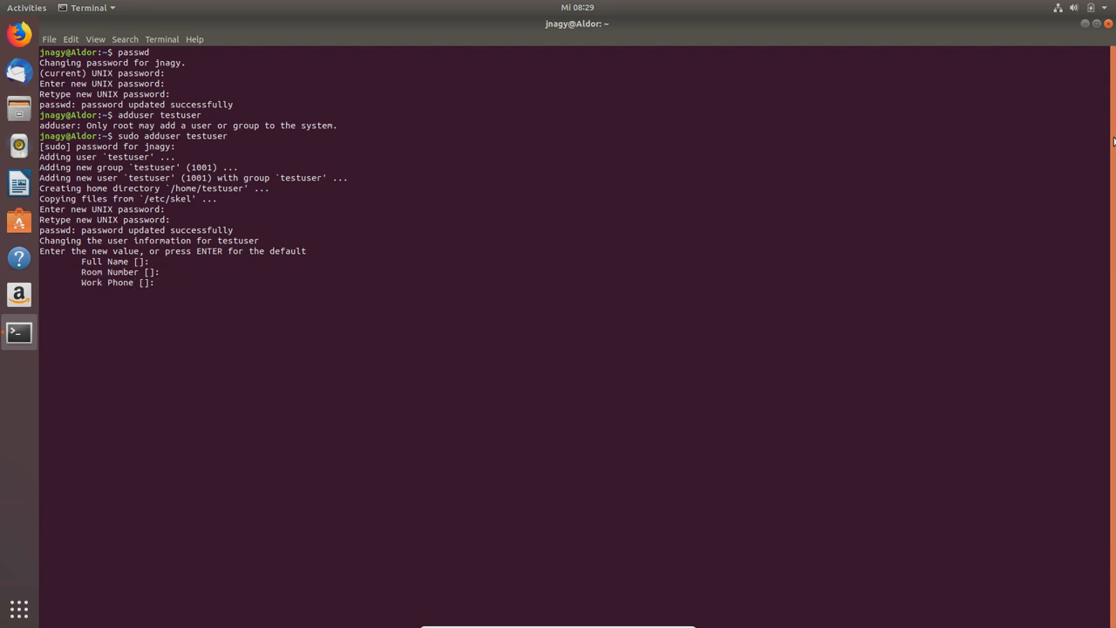
{"action": "key", "text": "Return"}
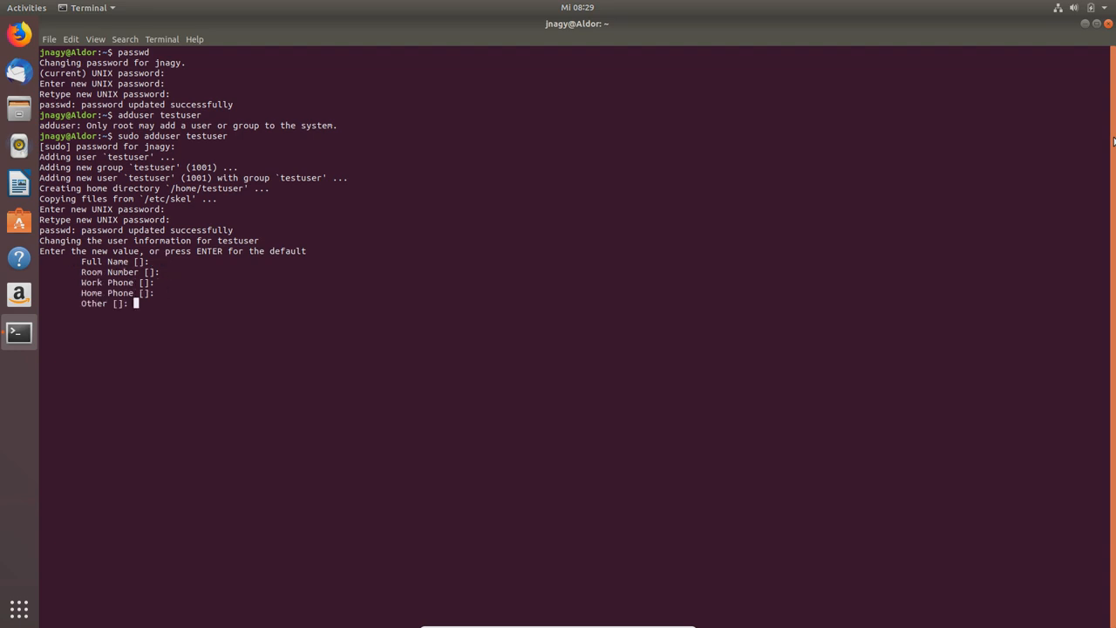
{"action": "key", "text": "Return"}
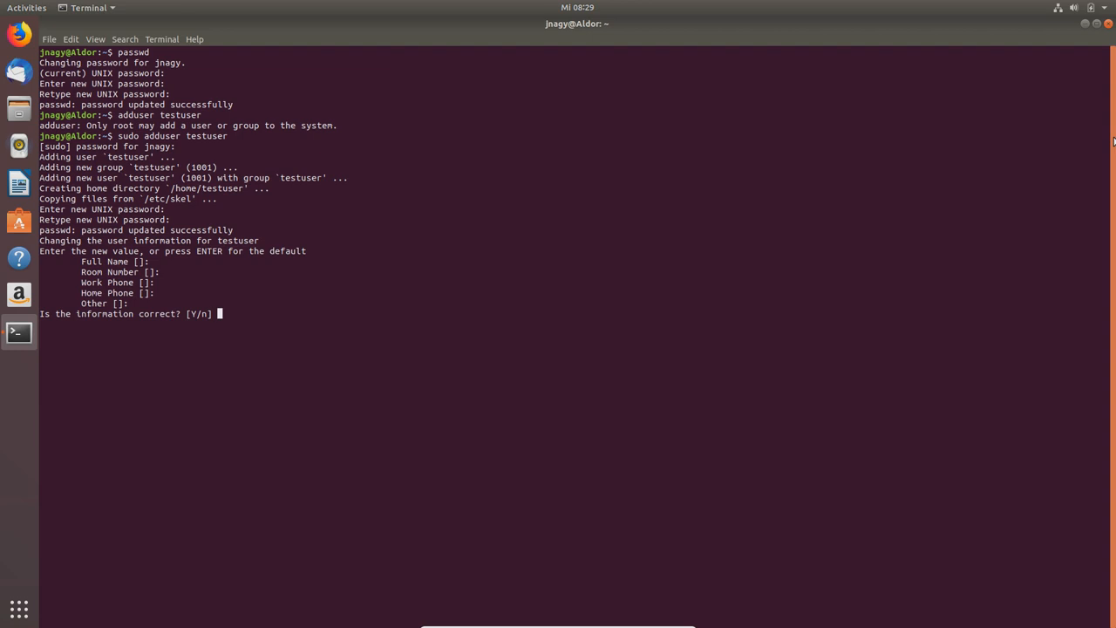
{"action": "key", "text": "Return"}
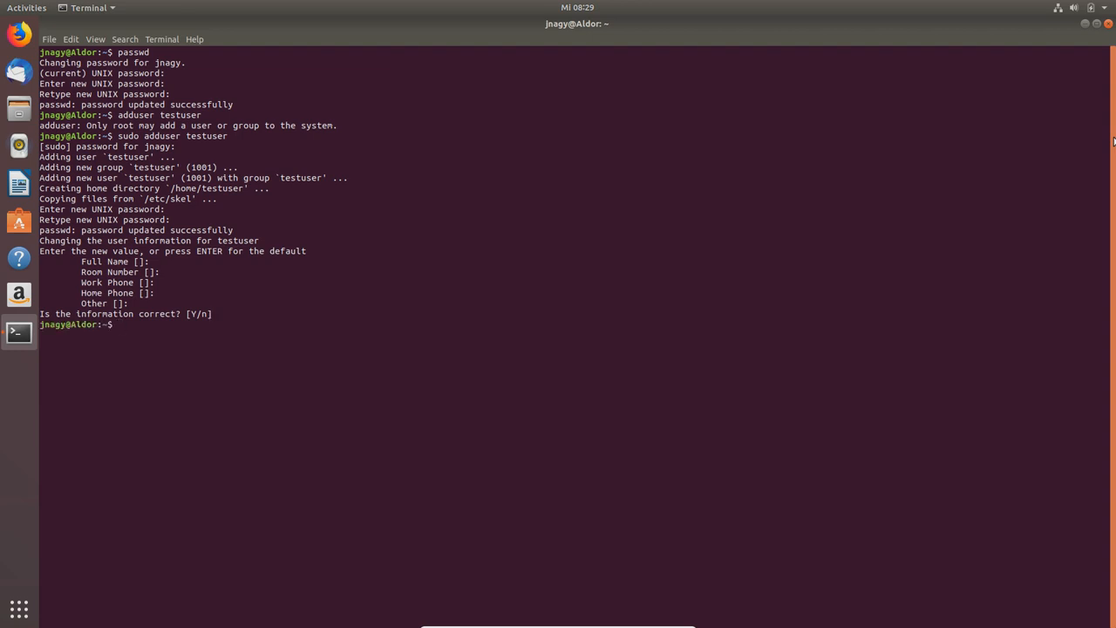